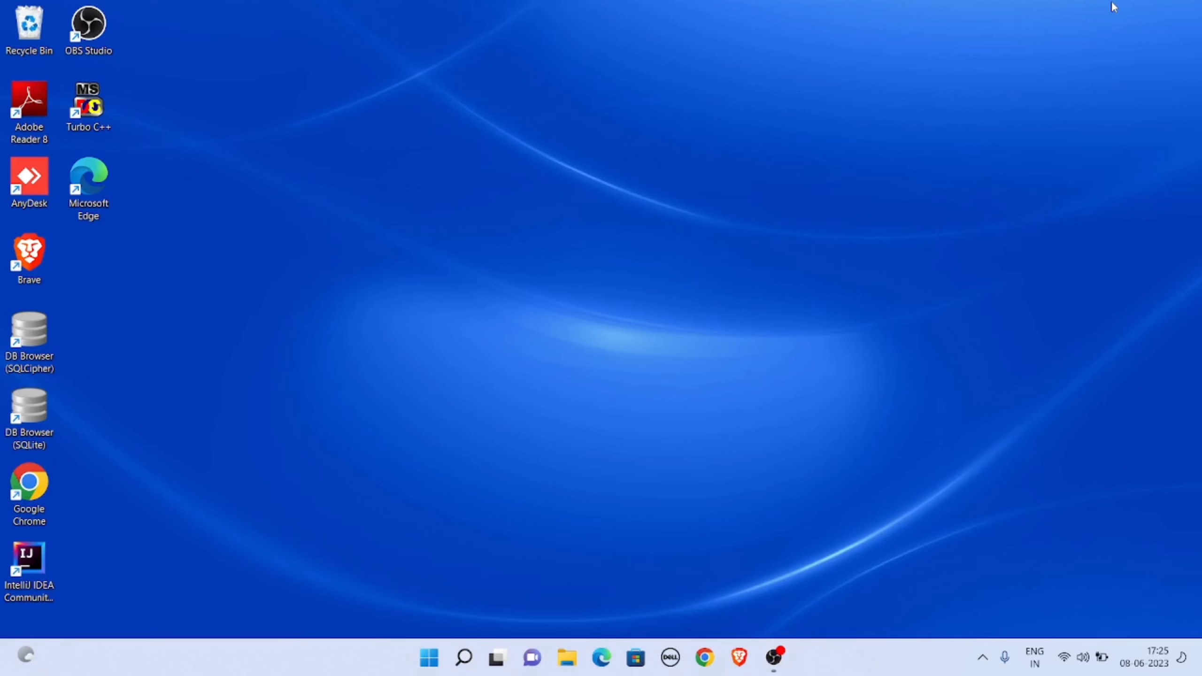
- Search the Start menu for "cmd" to find Command Prompt
{"action": "left_click", "coordinate": [427, 657]}
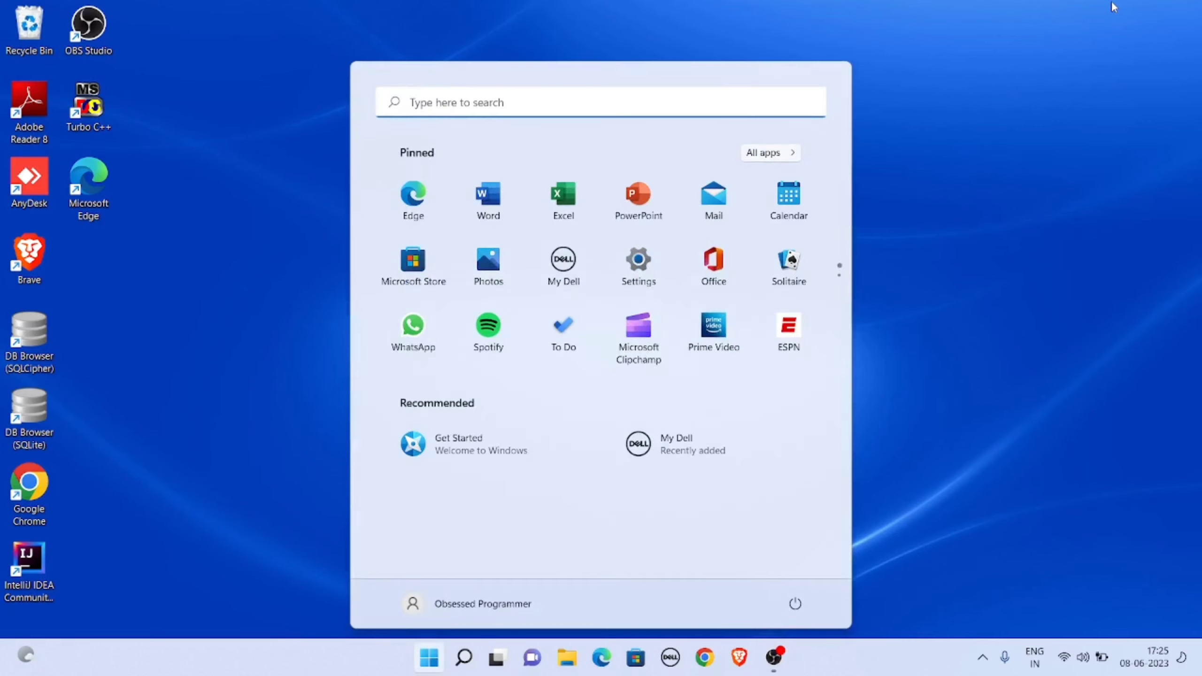
{"action": "type", "text": "cm"}
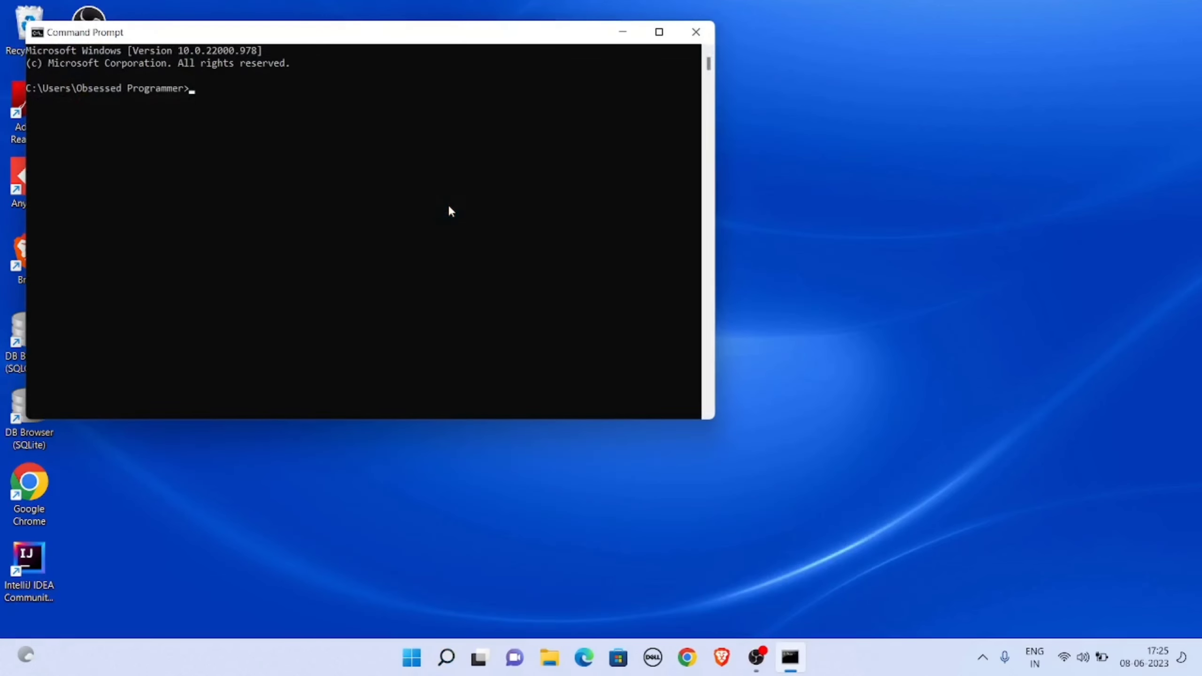
- Run python --version in Command Prompt, which reports python is not recognized
{"action": "type", "text": "python --"}
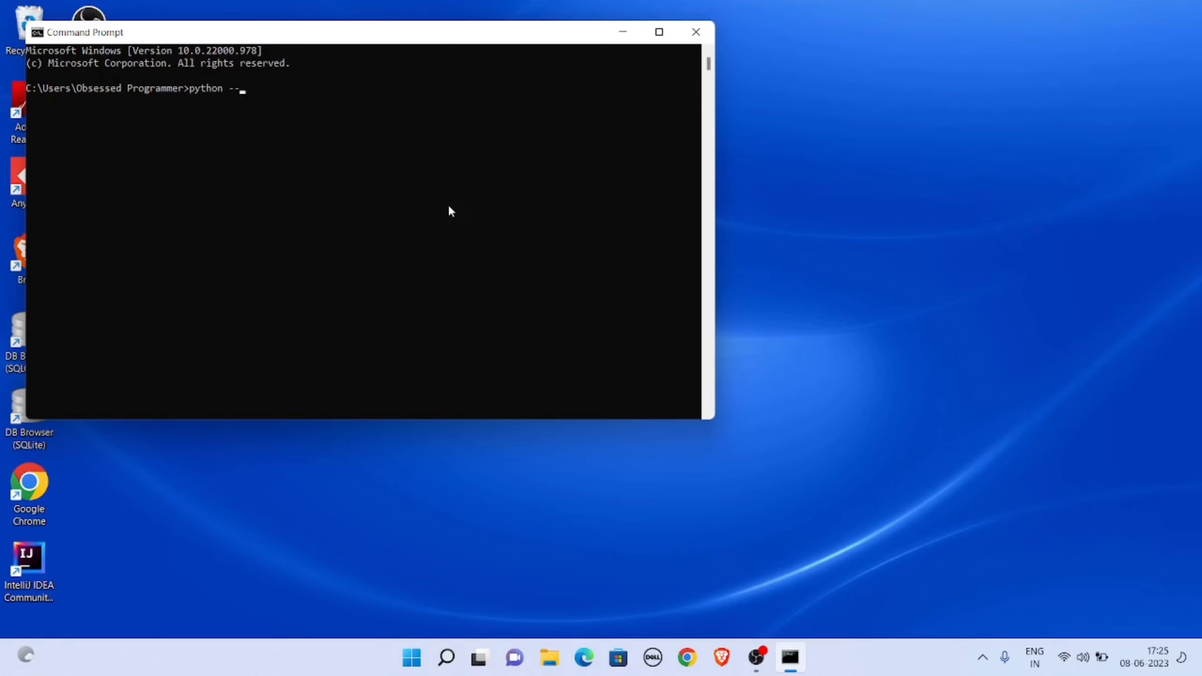
{"action": "type", "text": "ver"}
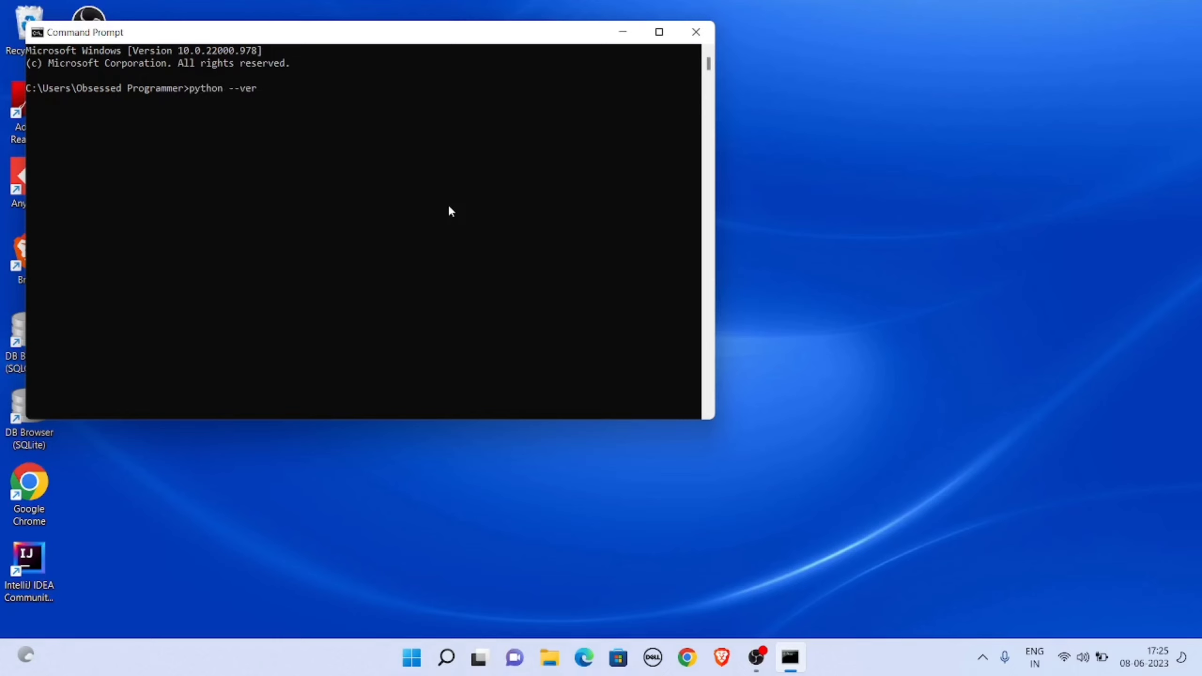
{"action": "key", "text": "enter"}
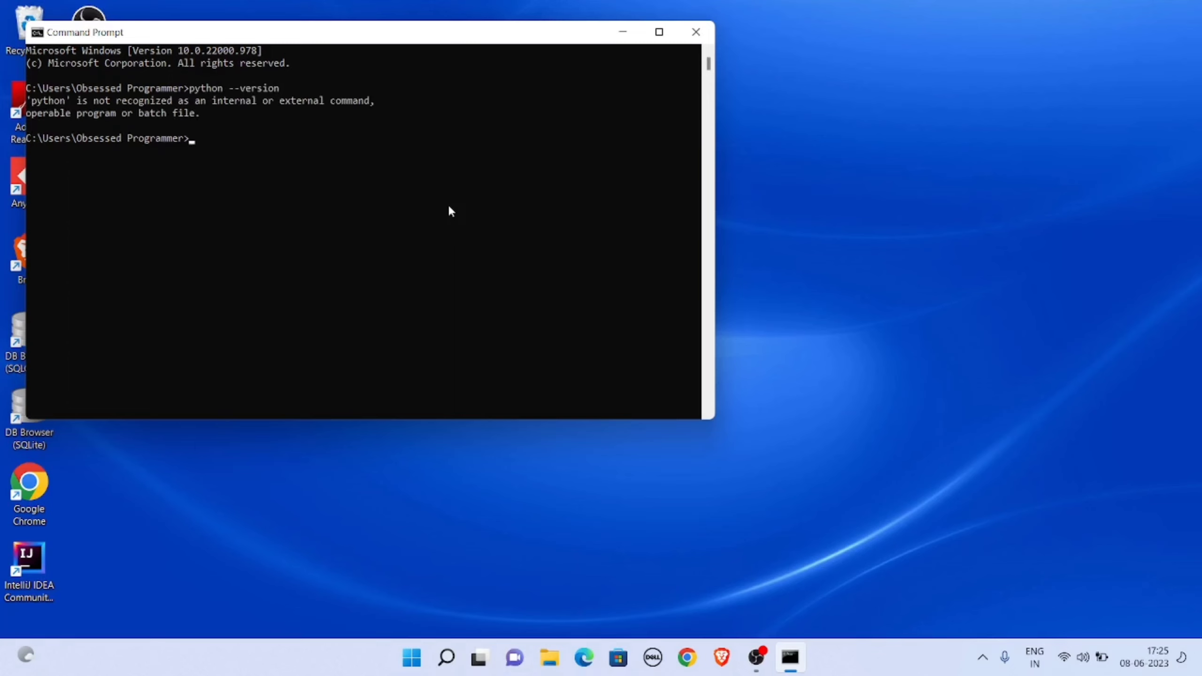
{"action": "mouse_move", "coordinate": [94, 147]}
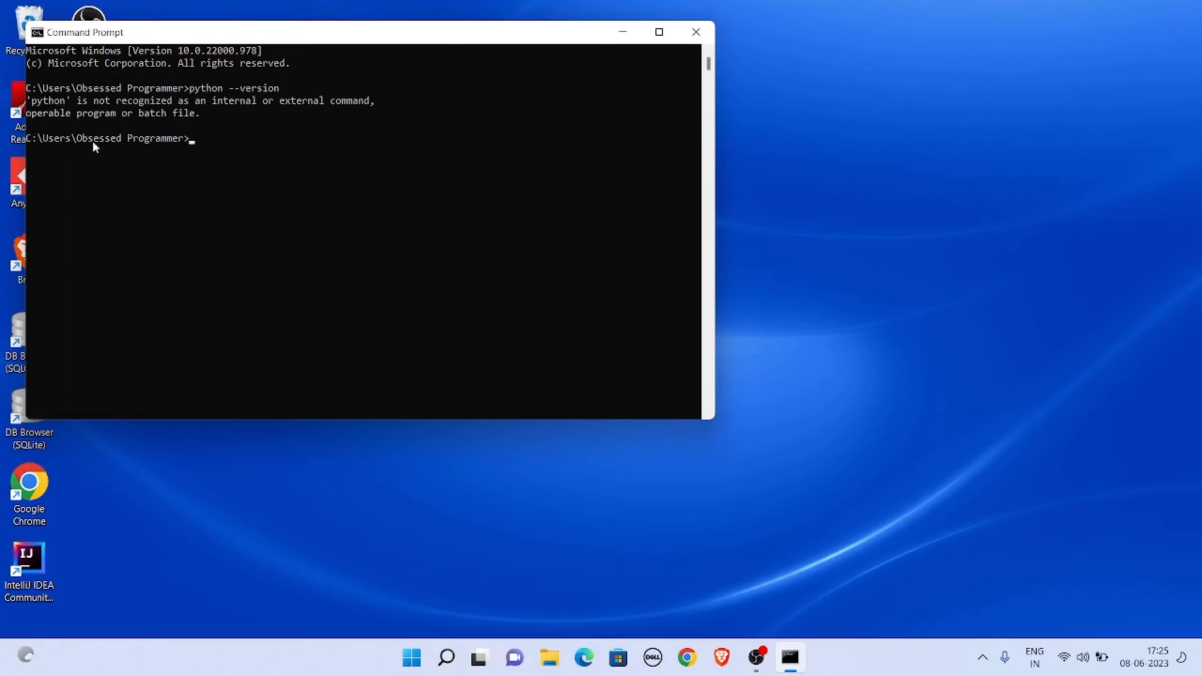
{"action": "mouse_move", "coordinate": [222, 124]}
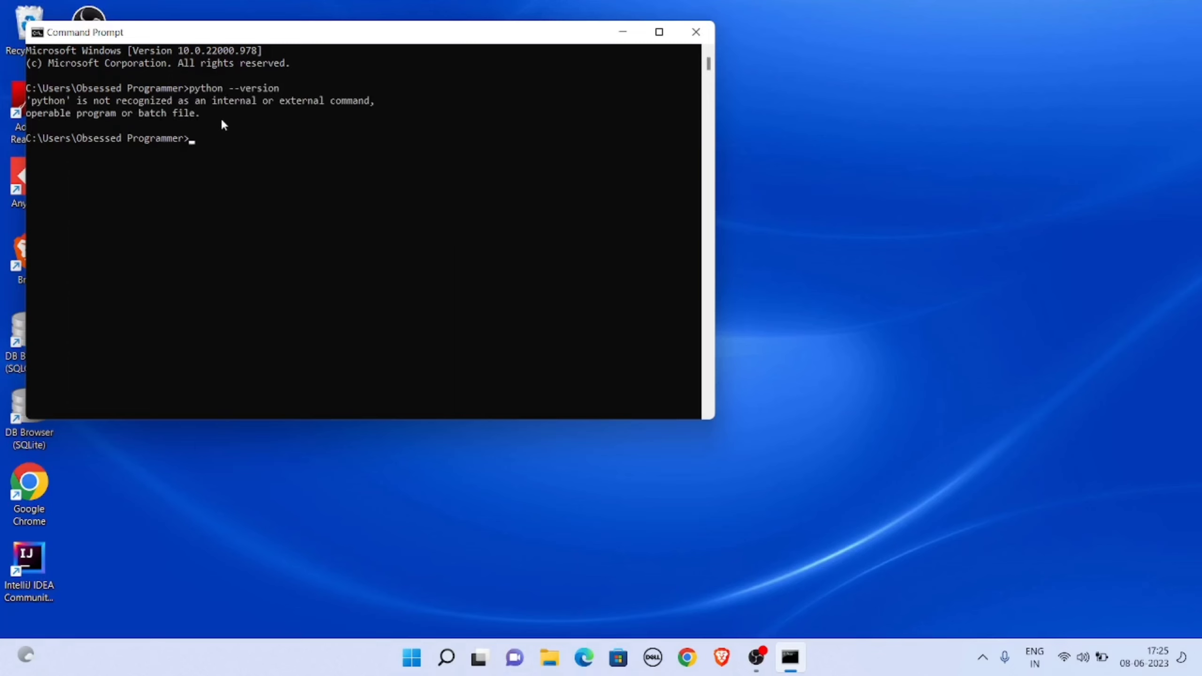
{"action": "mouse_move", "coordinate": [222, 128]}
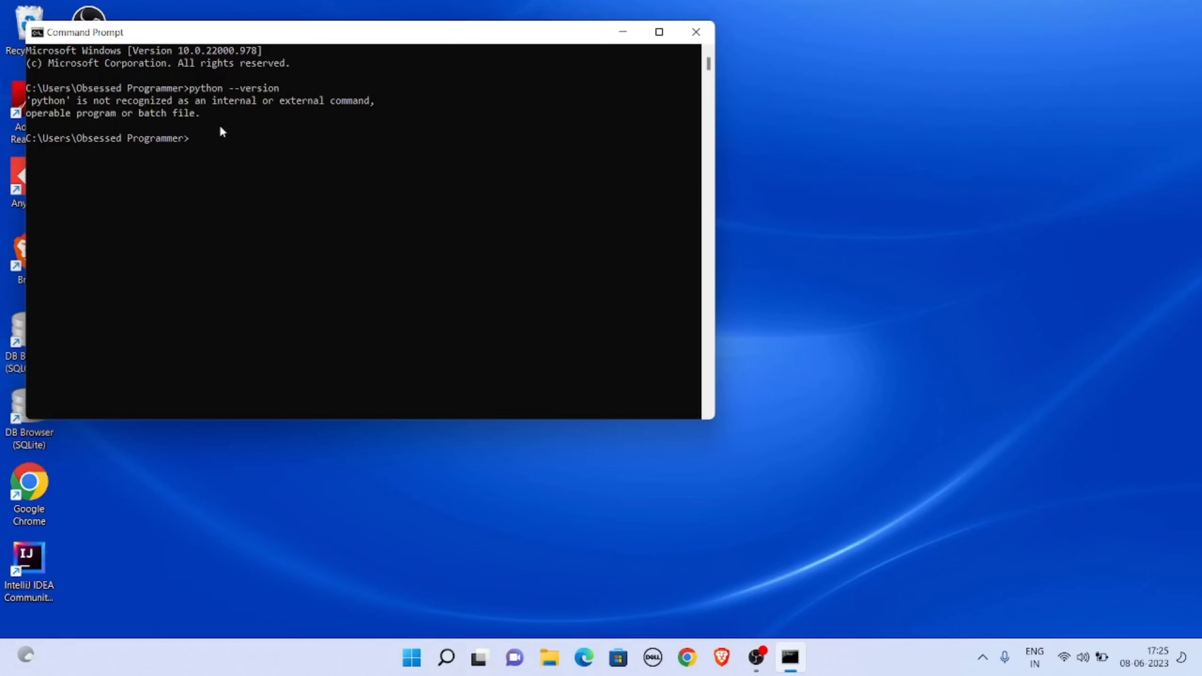
{"action": "mouse_move", "coordinate": [549, 125]}
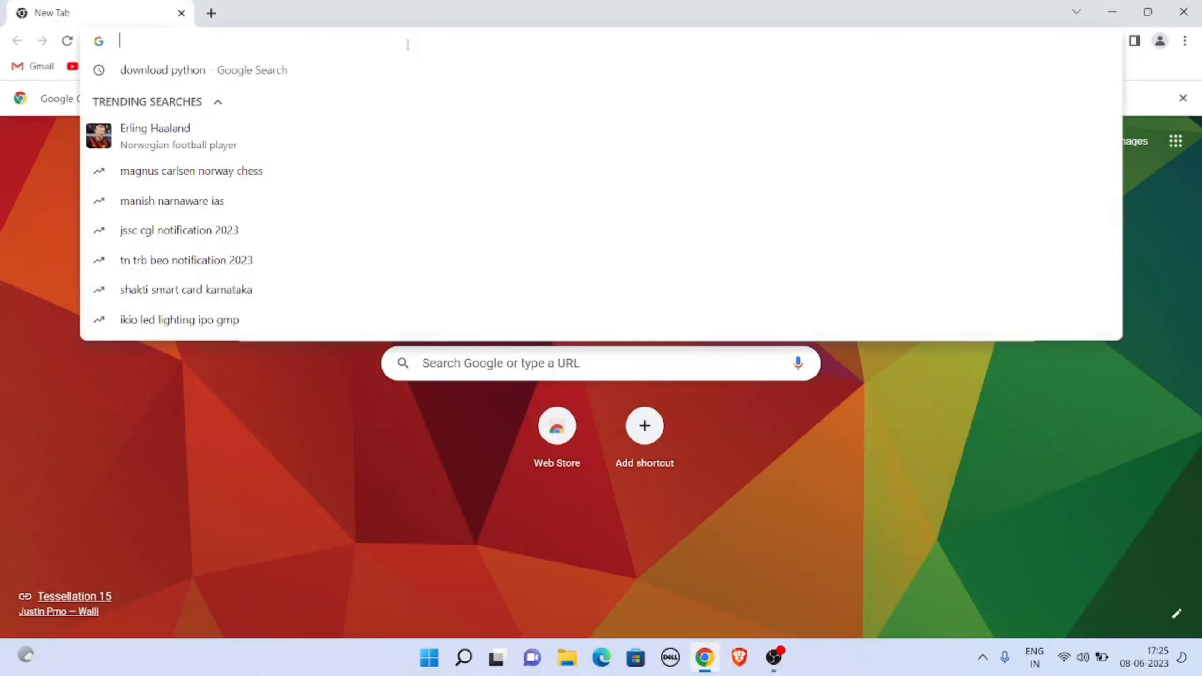
- Search Chrome for "download python" and open the python.org downloads page
{"action": "type", "text": "download python"}
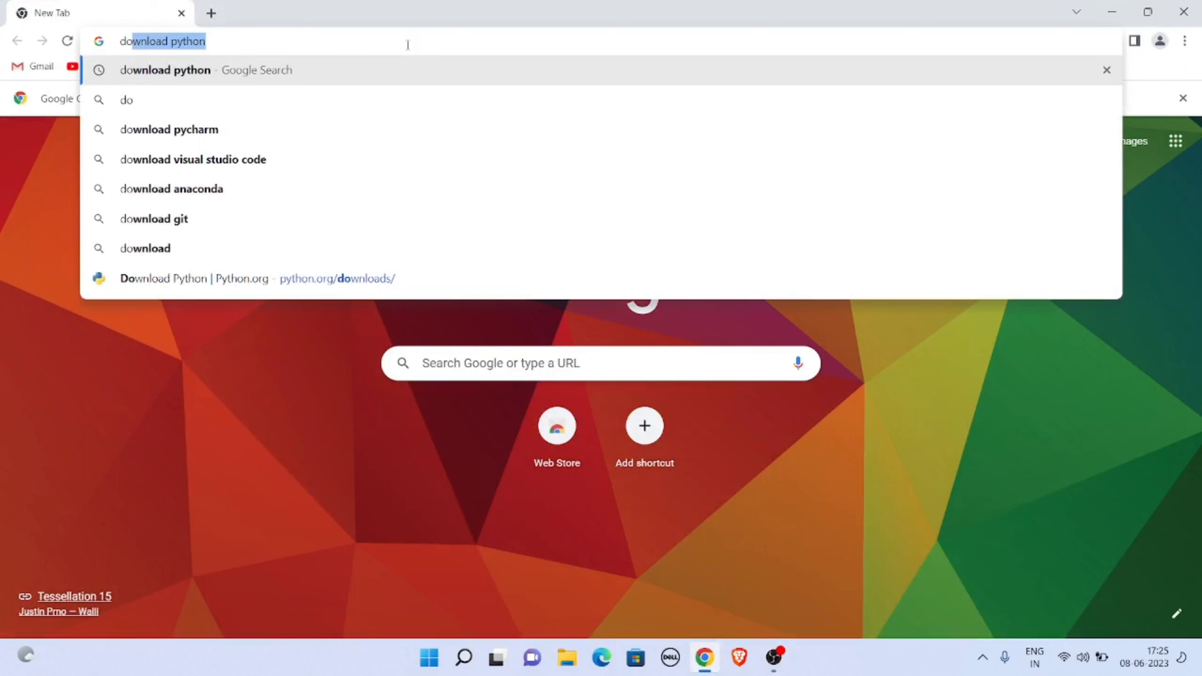
{"action": "key", "text": "Enter"}
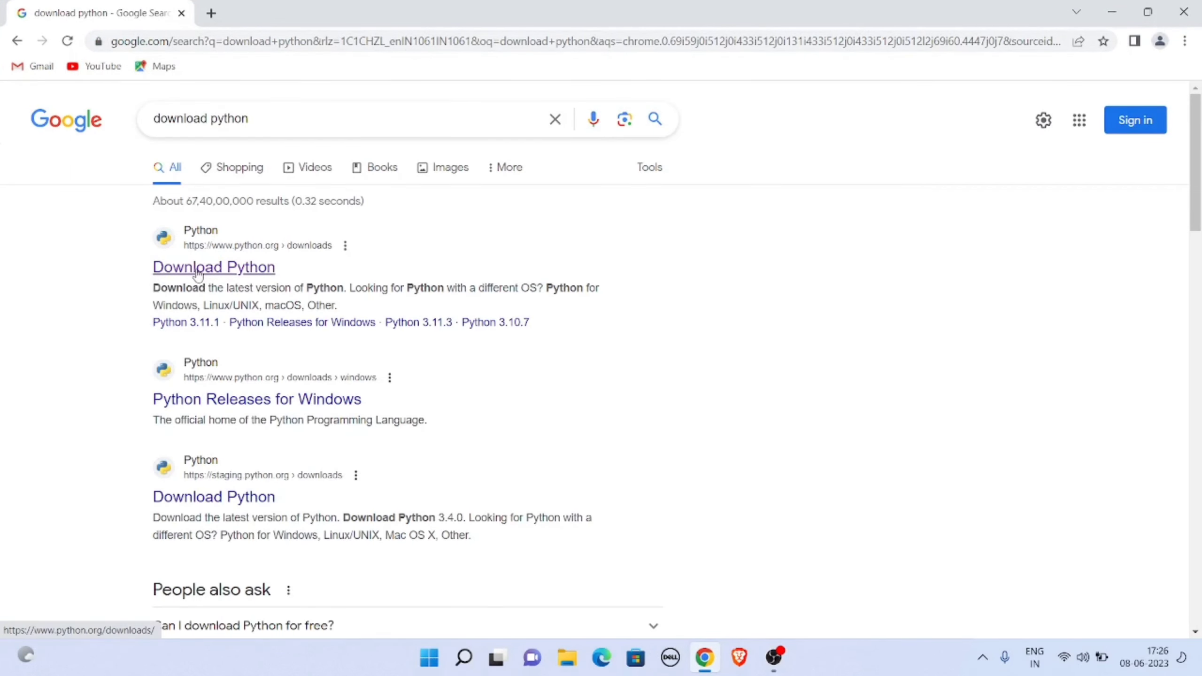
{"action": "left_click", "coordinate": [213, 266]}
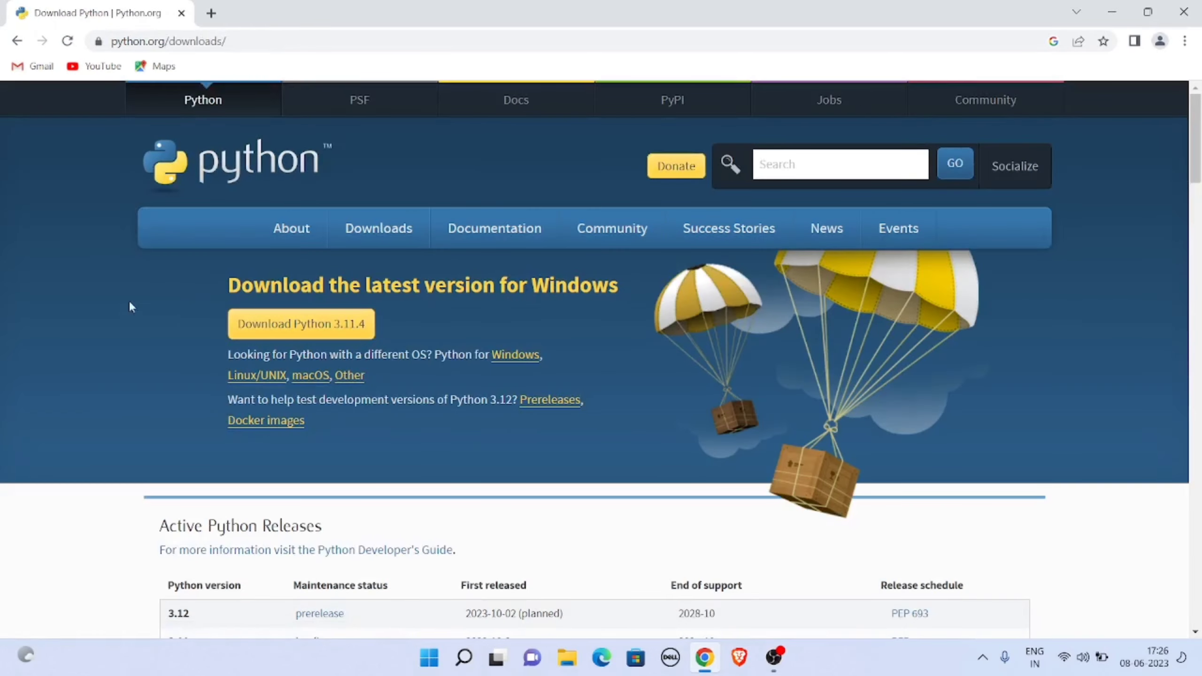
{"action": "mouse_move", "coordinate": [301, 323]}
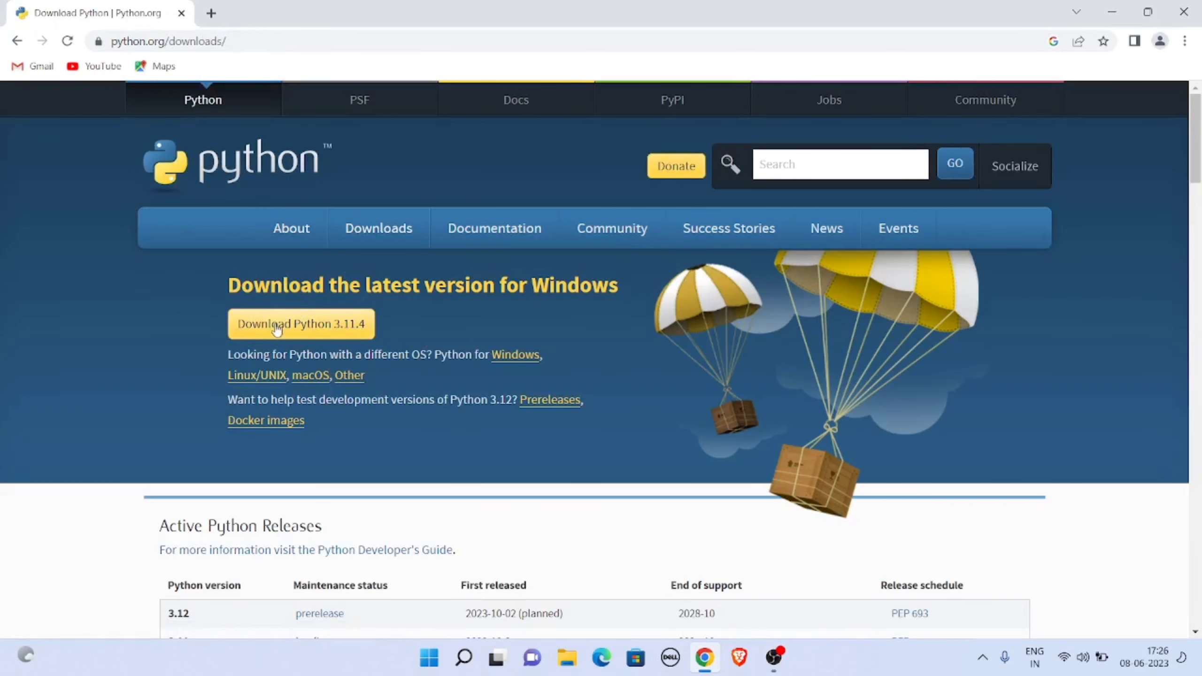
- Download the Python 3.11.4 Windows installer and run the downloaded .exe
{"action": "left_click", "coordinate": [301, 323]}
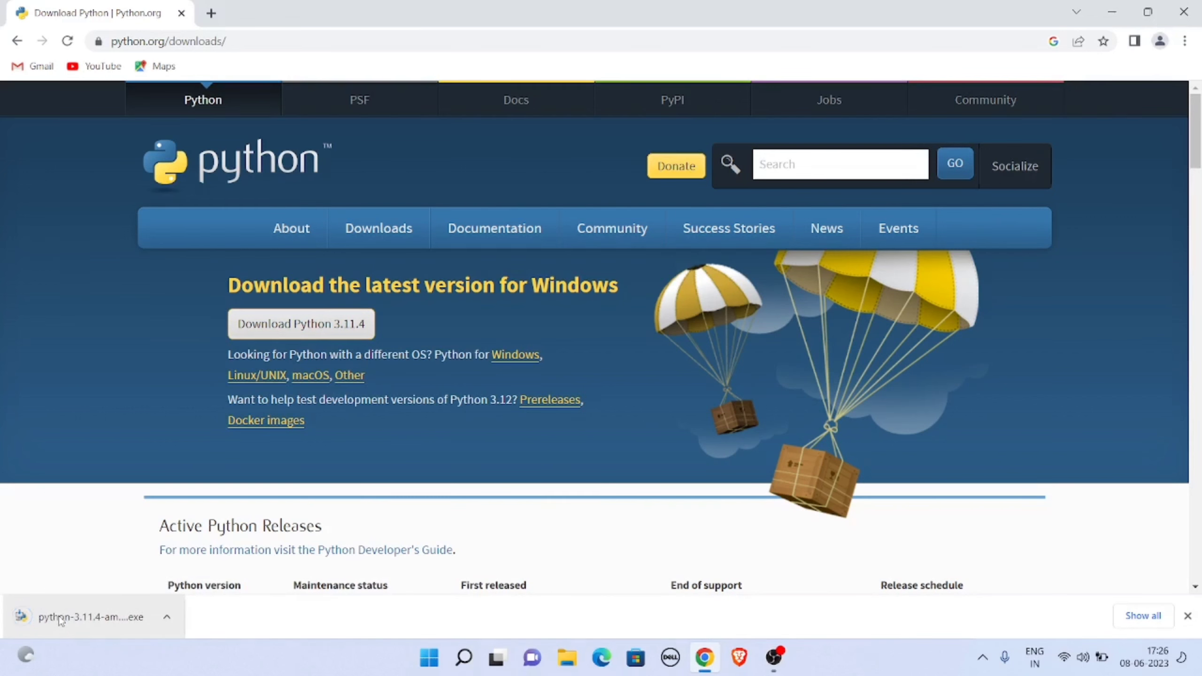
{"action": "left_click", "coordinate": [90, 616]}
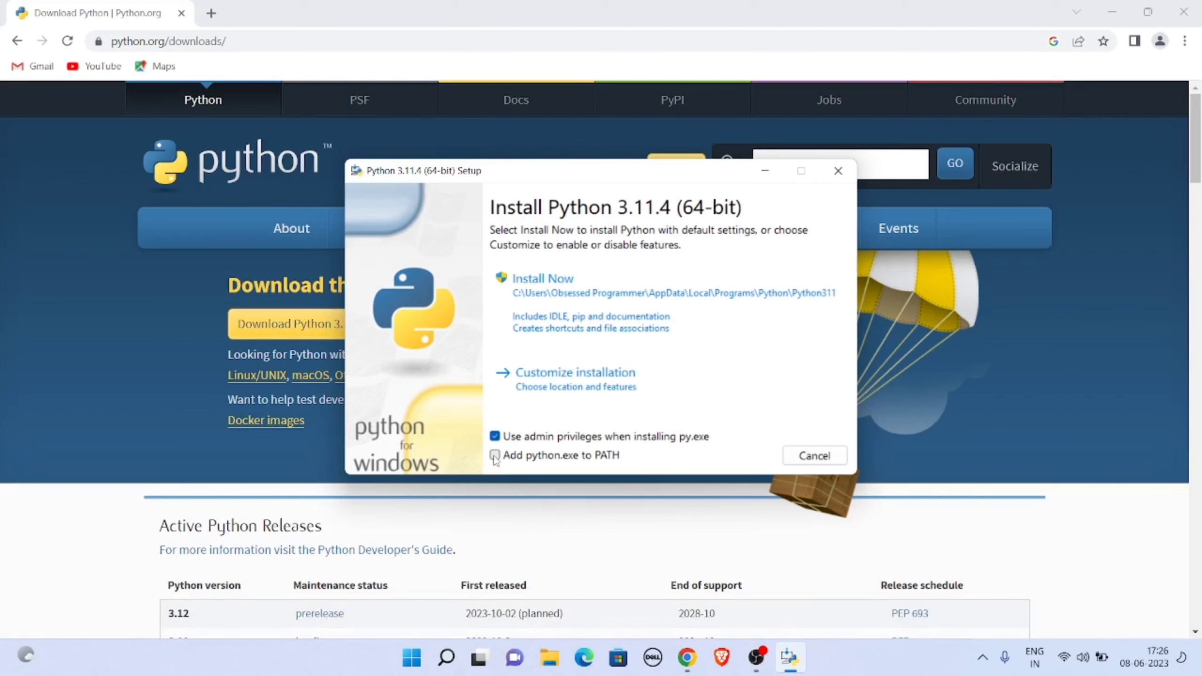
- Tick "Add python.exe to PATH" and install Python 3.11.4 with Install Now
{"action": "left_click", "coordinate": [494, 455]}
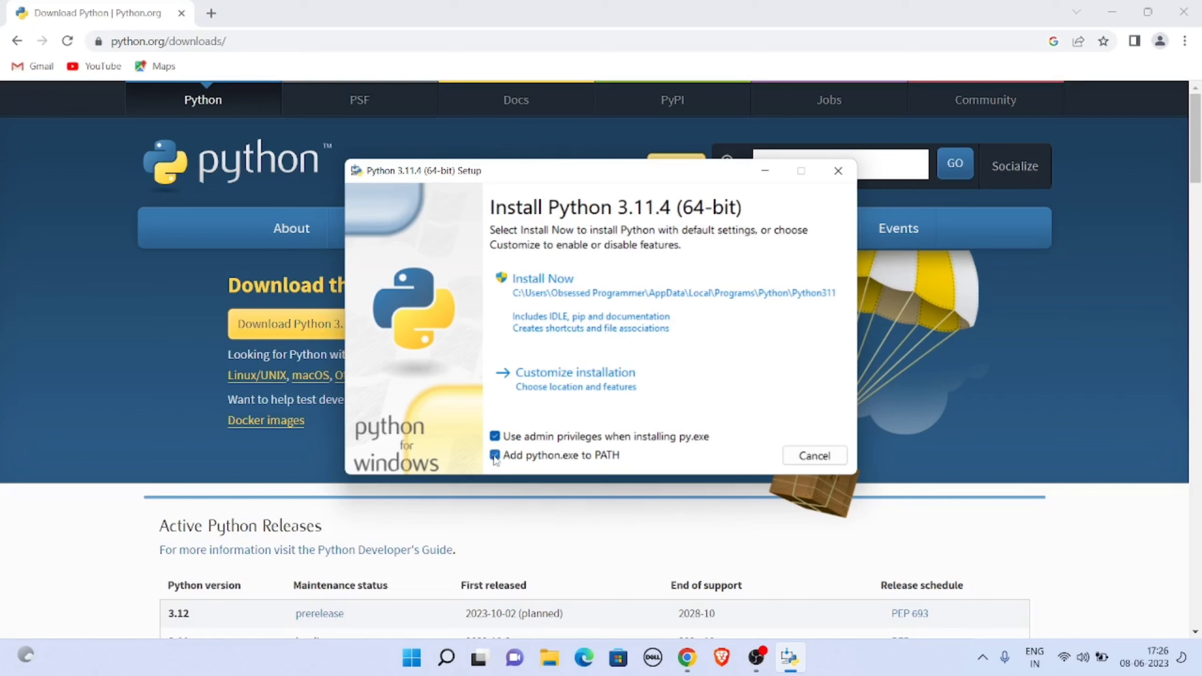
{"action": "left_click", "coordinate": [495, 455]}
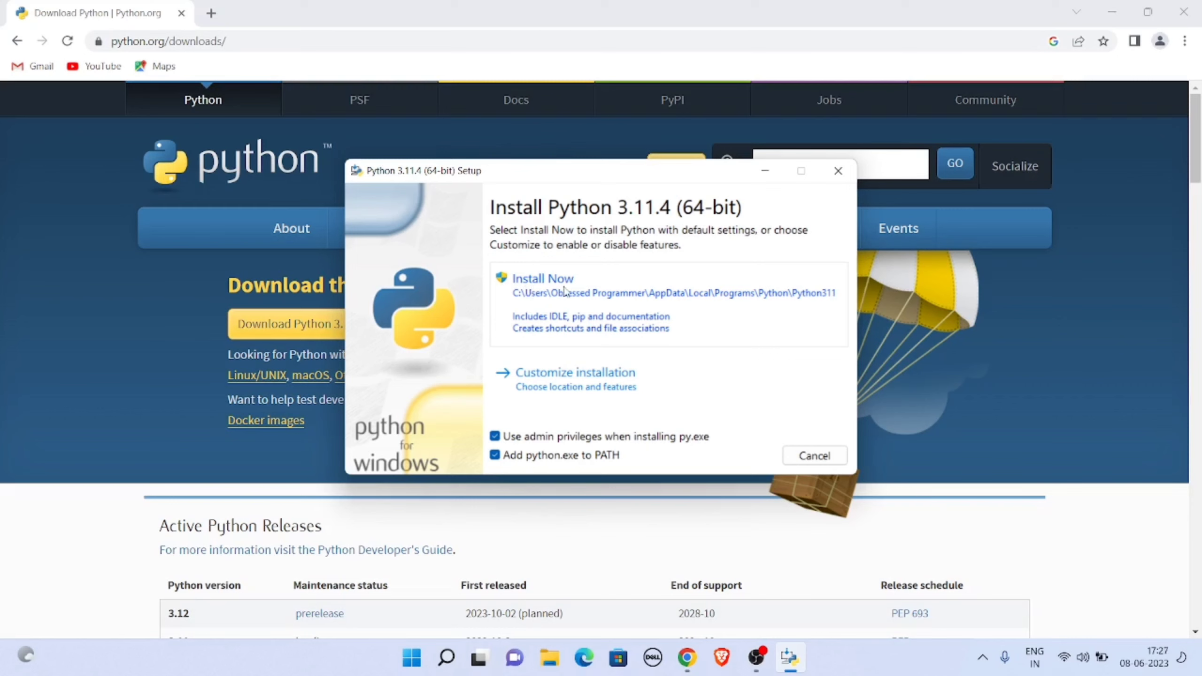
{"action": "left_click", "coordinate": [541, 279]}
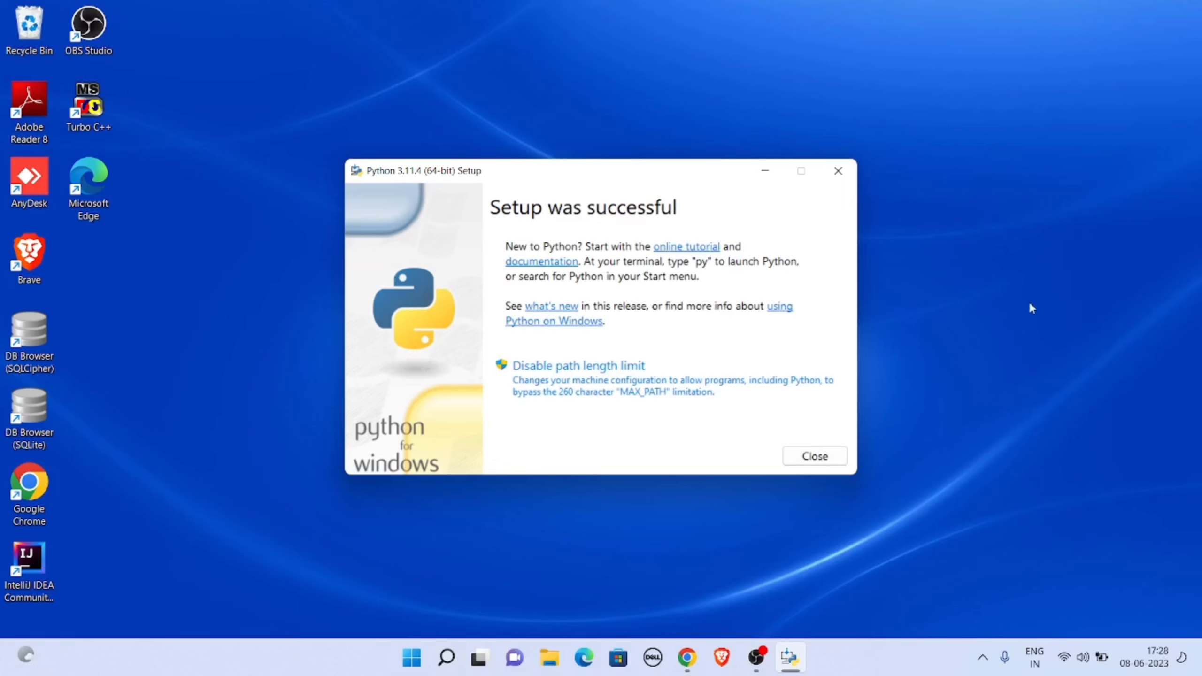
- Close the successful setup screen and search the Start menu for "cmd"
{"action": "left_click", "coordinate": [813, 456]}
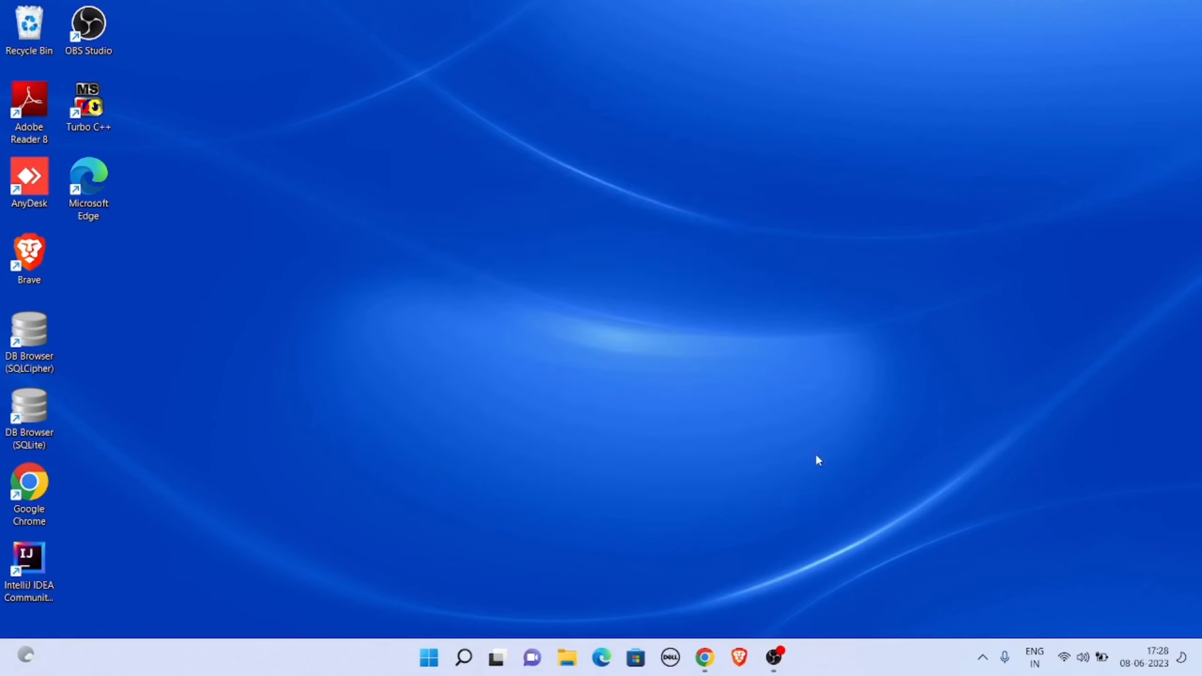
{"action": "left_click", "coordinate": [427, 658]}
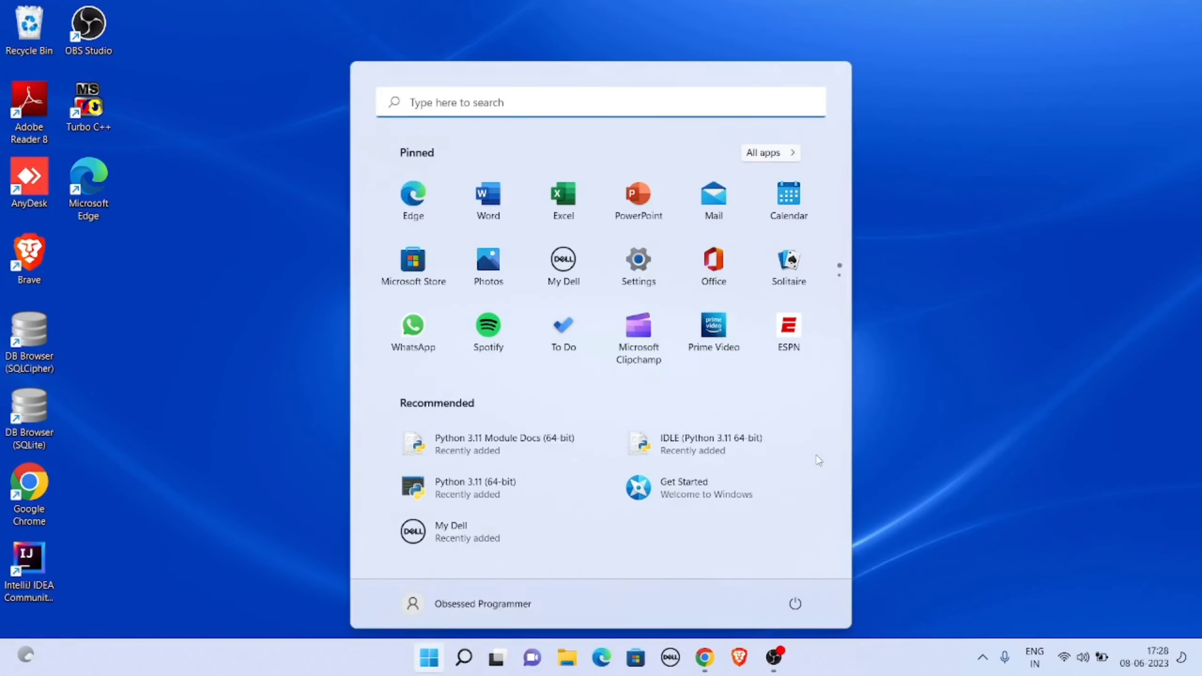
{"action": "type", "text": "cmd"}
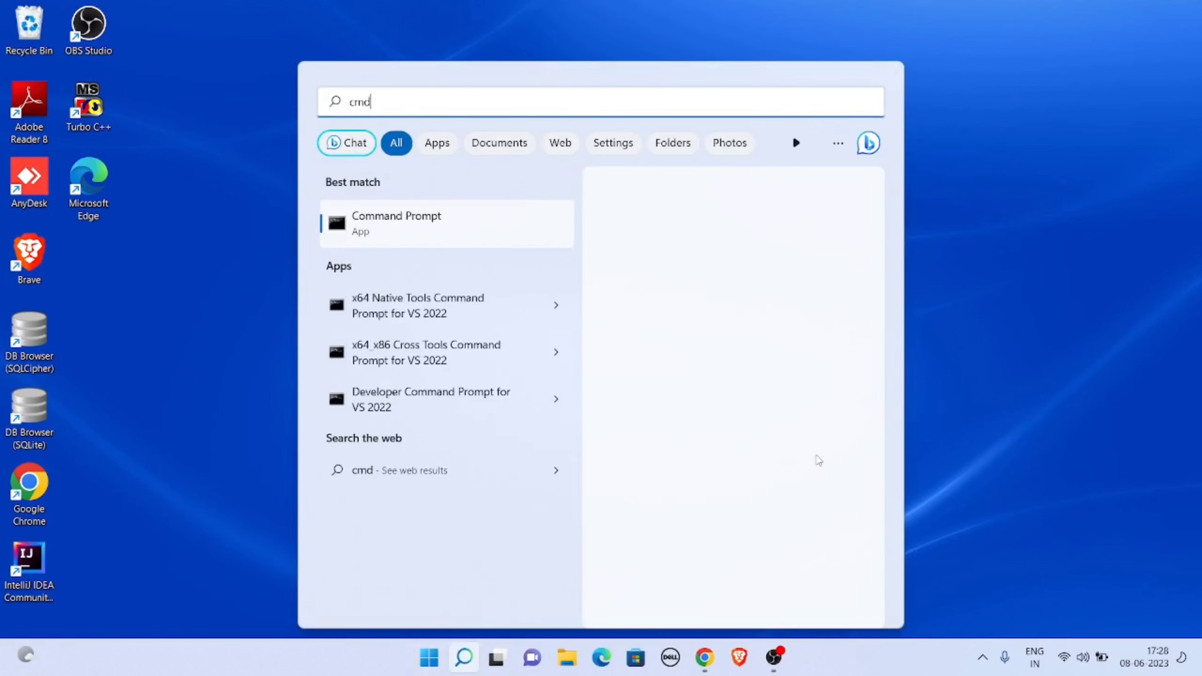
- Open Command Prompt and enter python --version, confirming Python 3.11.4
{"action": "left_click", "coordinate": [397, 223]}
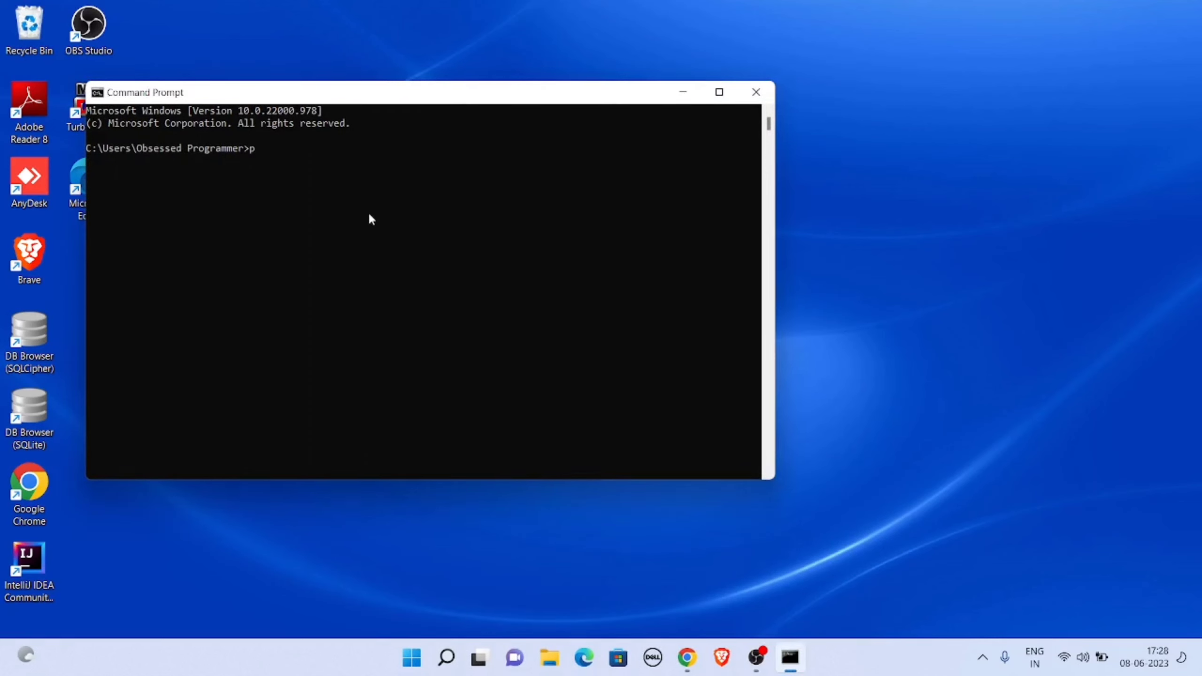
{"action": "type", "text": "ython -"}
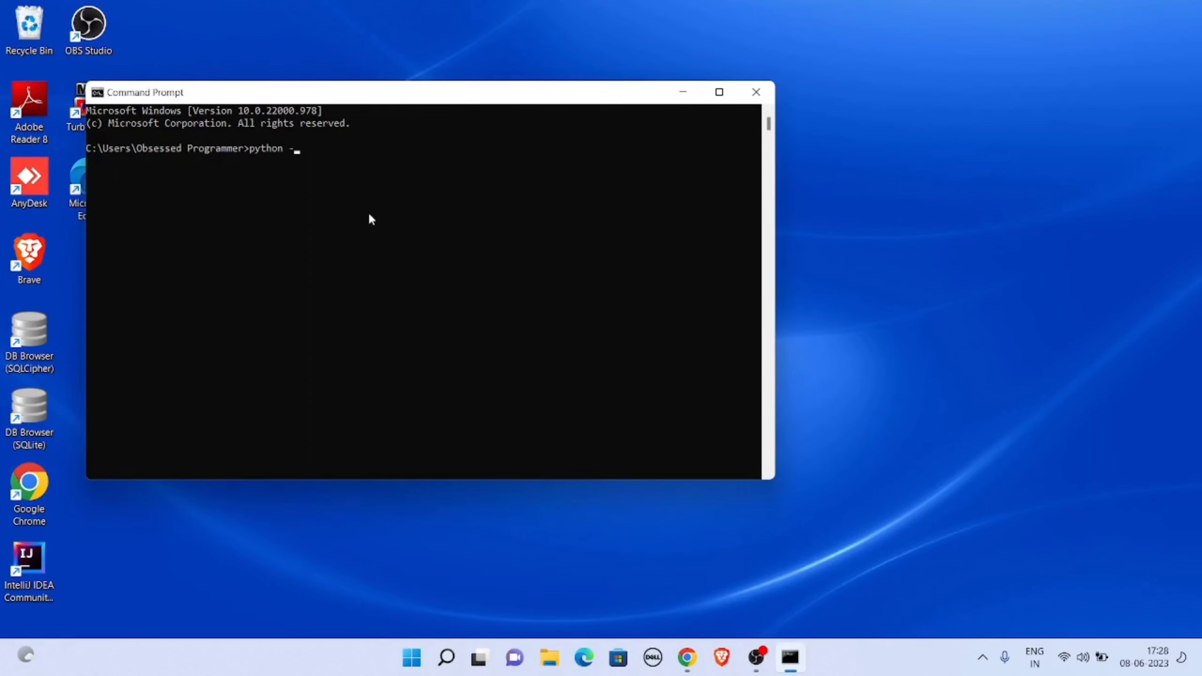
{"action": "type", "text": "-version"}
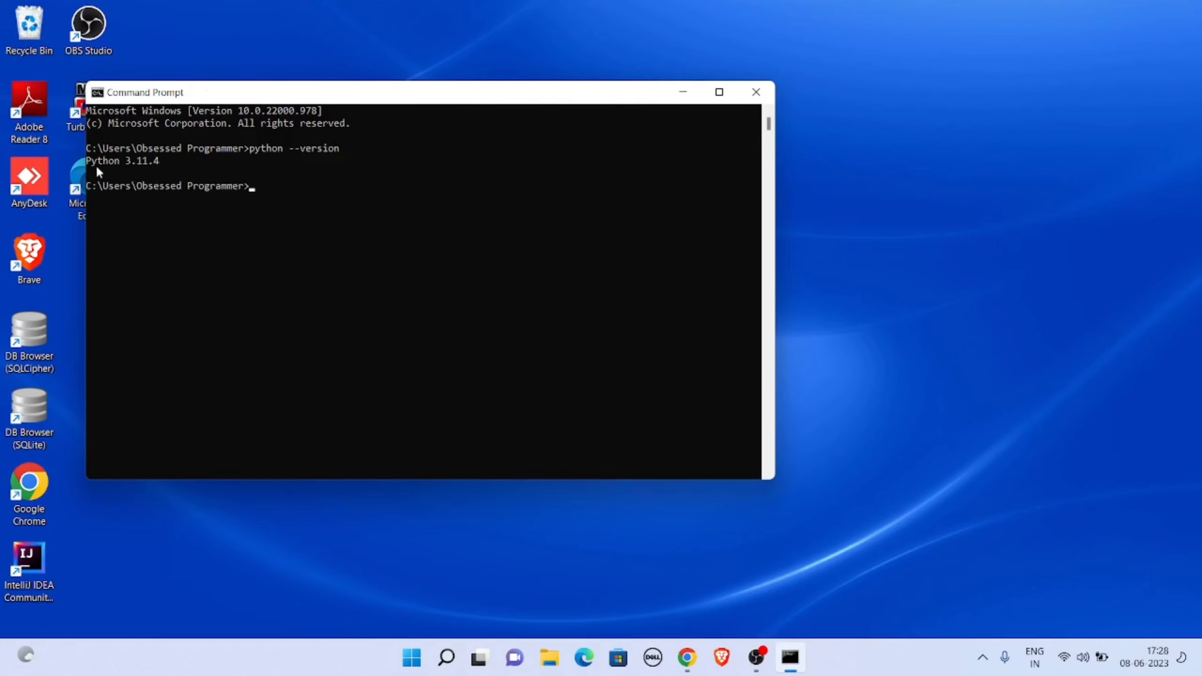
{"action": "mouse_move", "coordinate": [149, 173]}
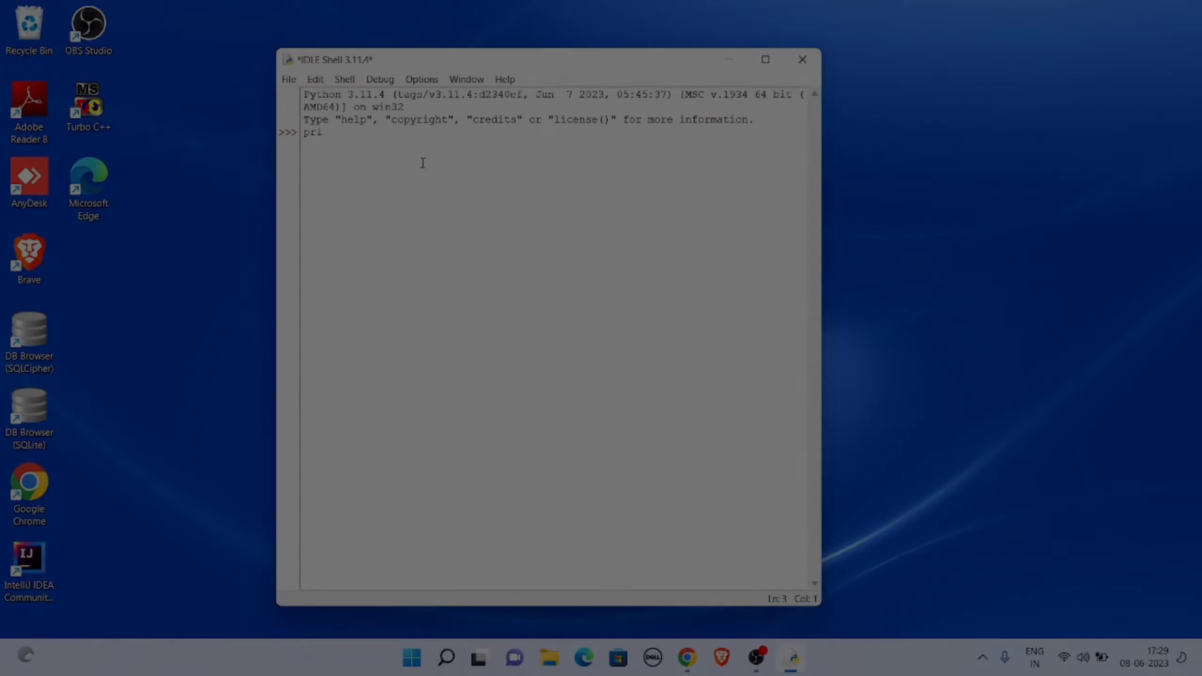
- Type print("hello world at the IDLE Shell prompt
{"action": "type", "text": "nt("}
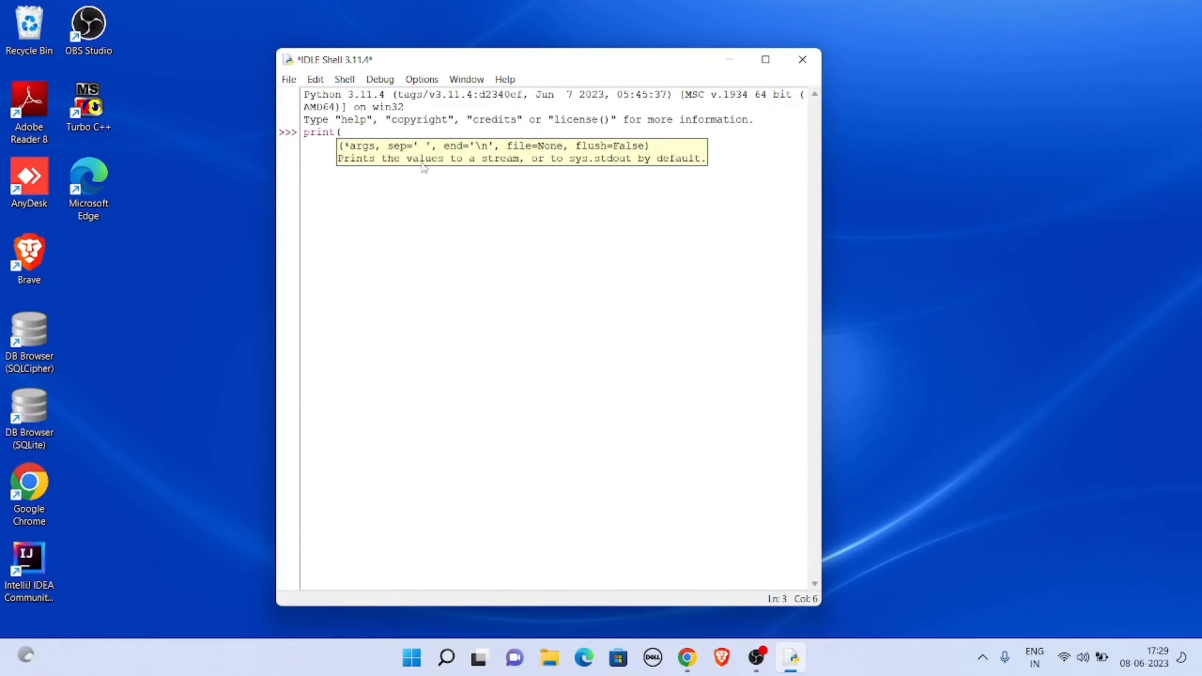
{"action": "type", "text": "\"hello"}
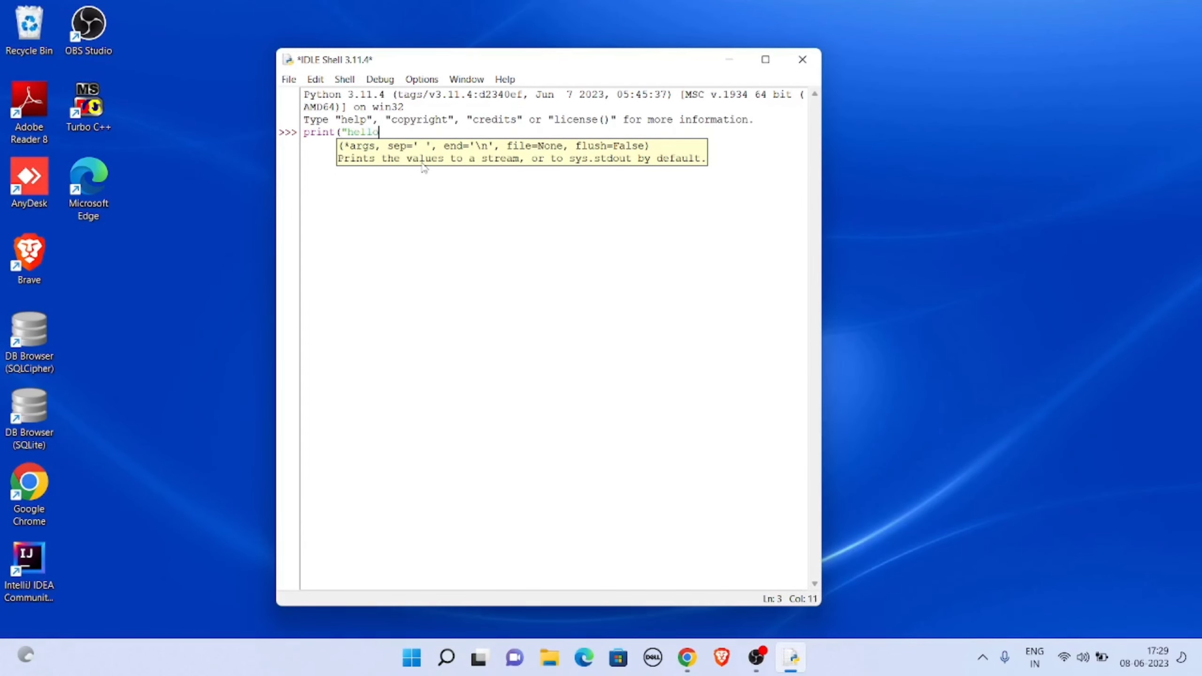
{"action": "type", "text": "world"}
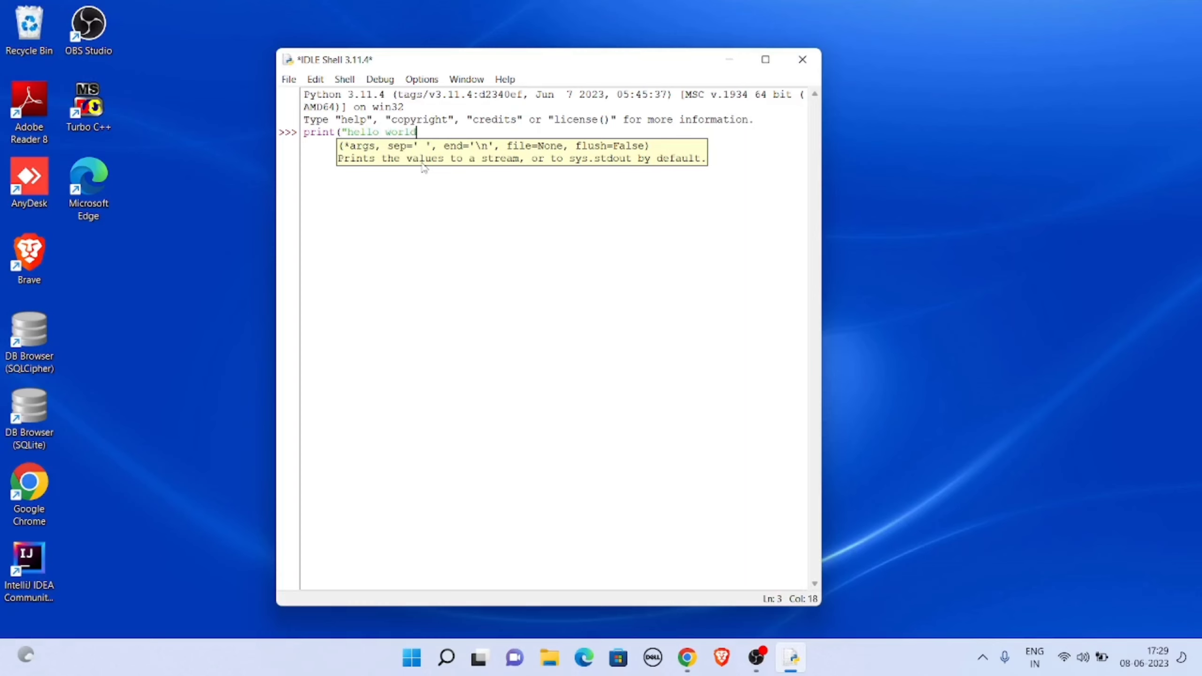